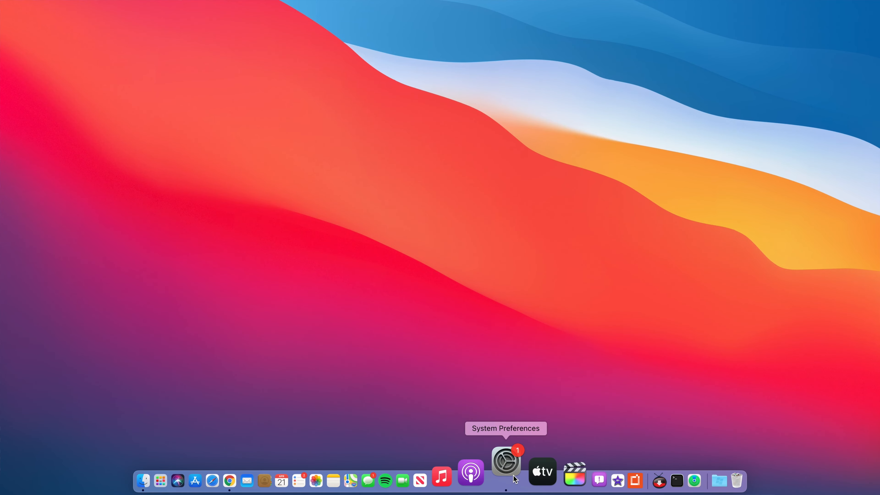
Reach Software Update, which lists macOS Big Sur 11.4 Beta 1 as available for this Mac
{"action": "left_click", "coordinate": [506, 462]}
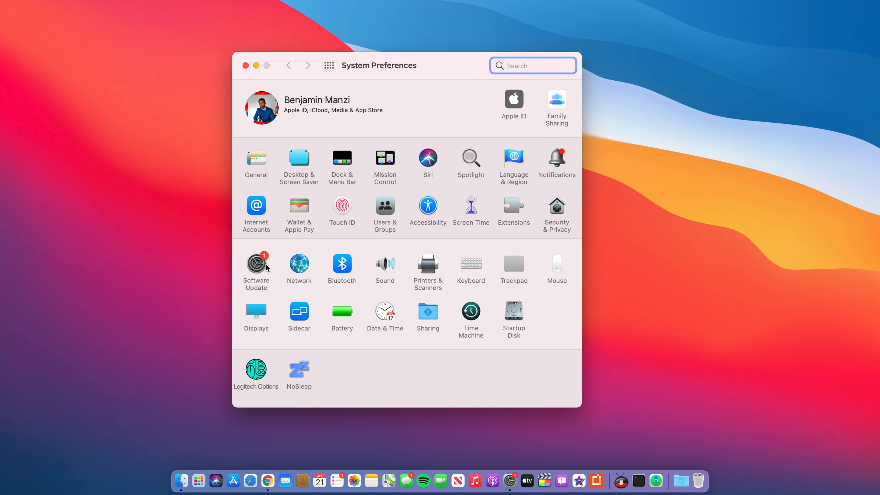
{"action": "left_click", "coordinate": [256, 263]}
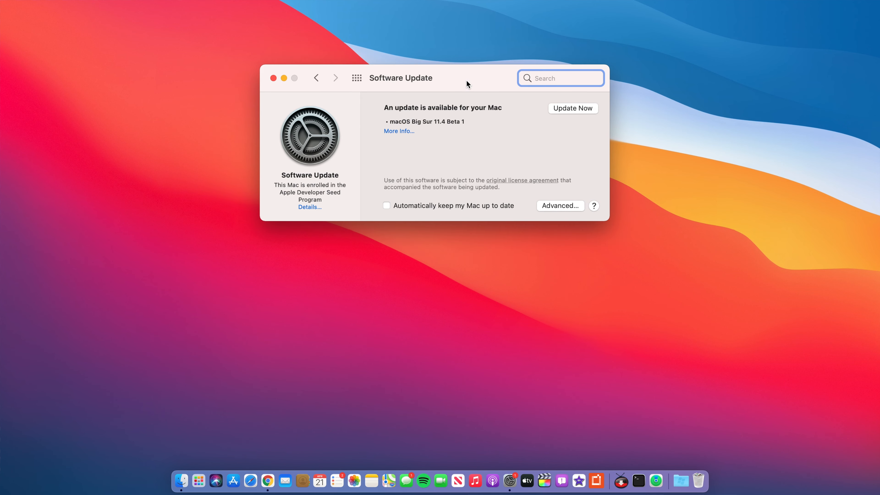
{"action": "mouse_move", "coordinate": [430, 126]}
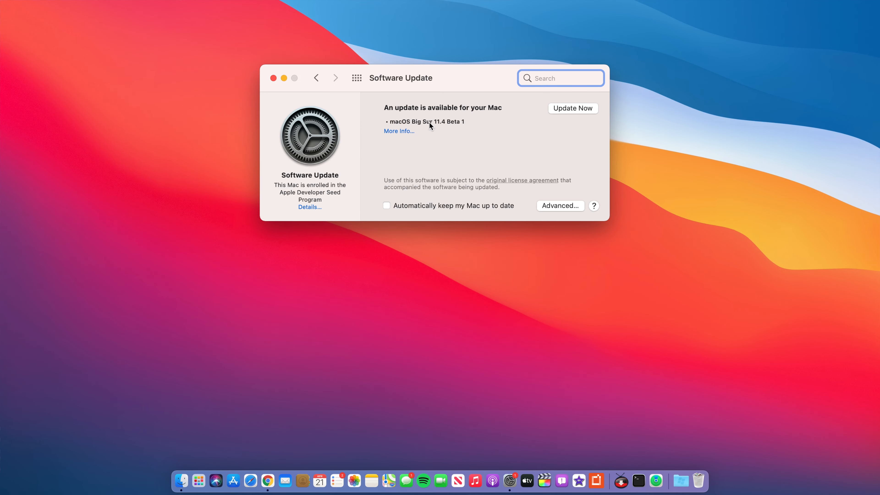
{"action": "left_click", "coordinate": [273, 78]}
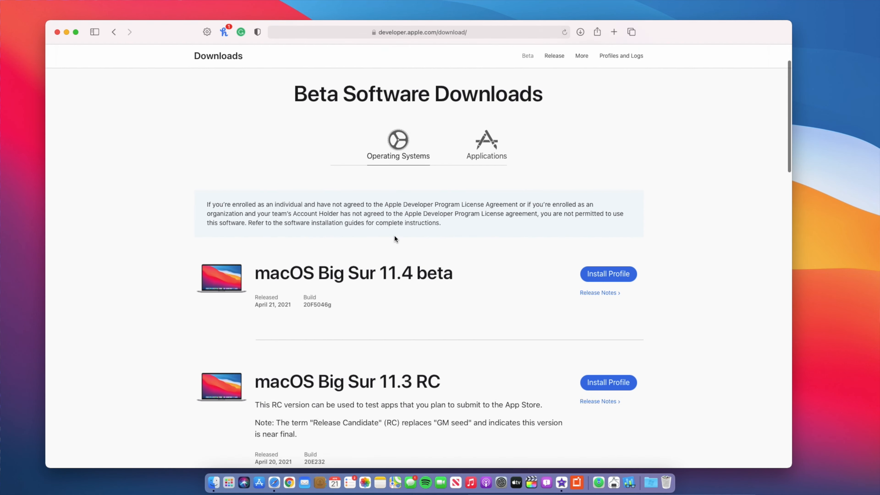
Scroll the Beta Software Downloads list to macOS Big Sur 11.4 beta, build 20F5046g, April 21, 2021
{"action": "scroll", "scroll_direction": "down", "scroll_amount": 3}
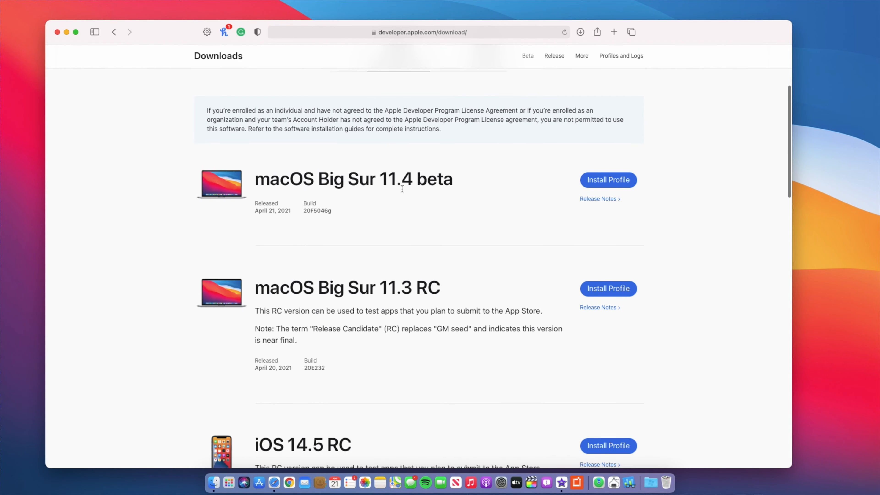
{"action": "scroll", "scroll_direction": "down", "scroll_amount": 3}
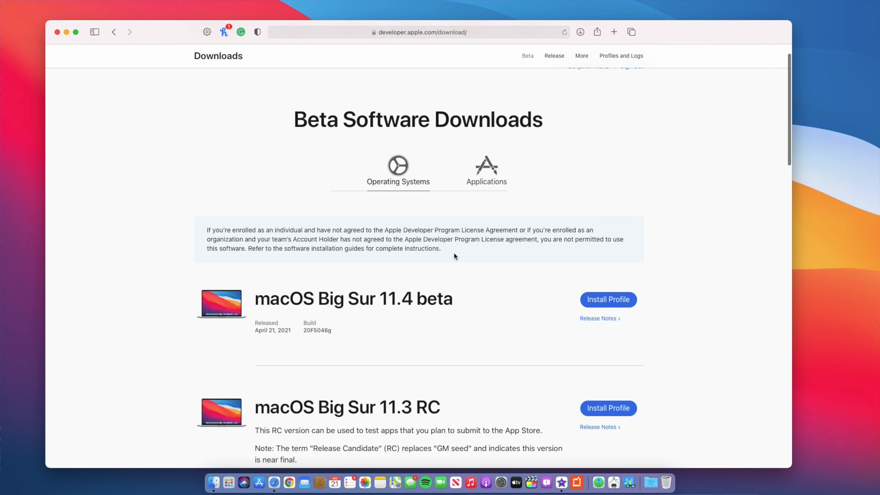
{"action": "mouse_move", "coordinate": [470, 303]}
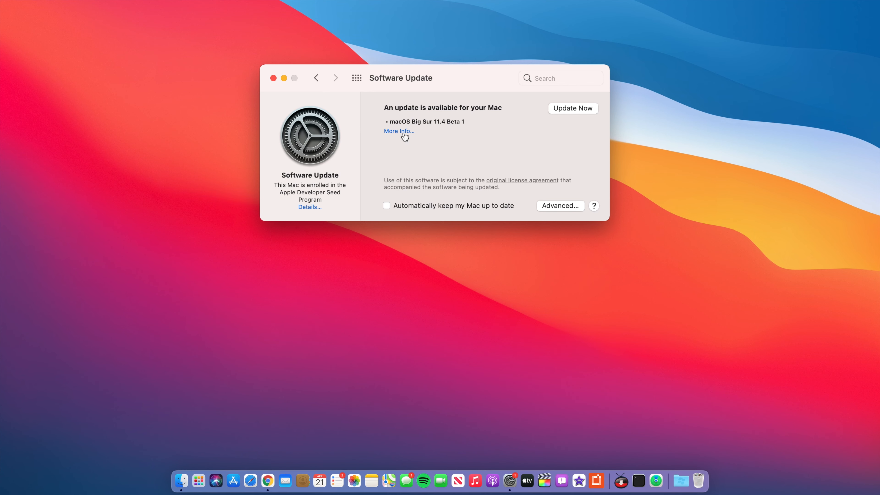
View the update's More Info description: macOS Big Sur 11.4 Beta 1, 3.08 GB, restart required
{"action": "left_click", "coordinate": [397, 130]}
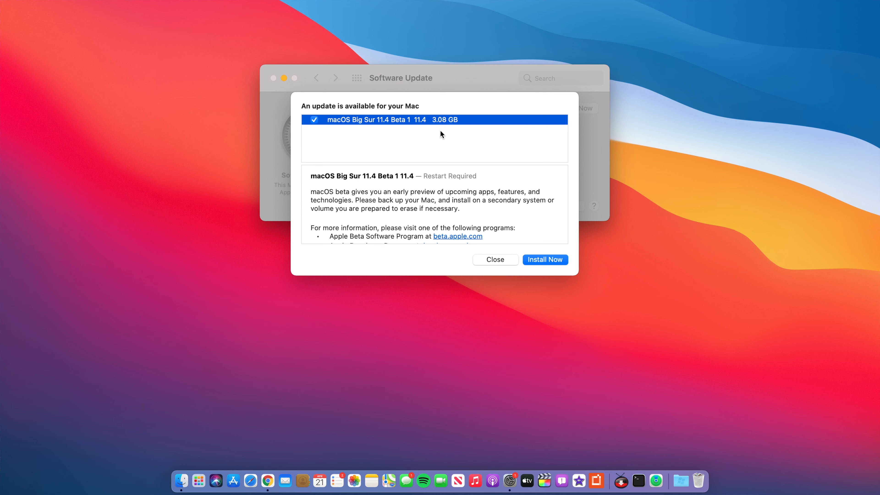
{"action": "mouse_move", "coordinate": [422, 186]}
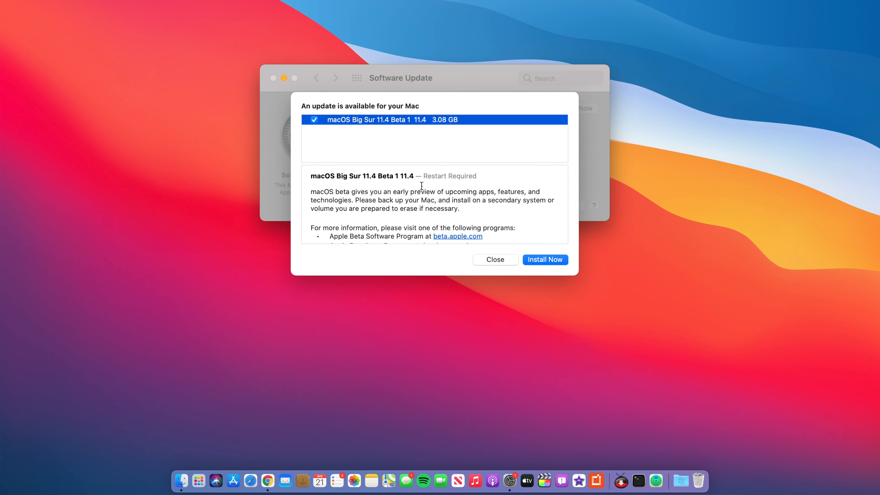
{"action": "scroll", "scroll_direction": "down", "scroll_amount": 3}
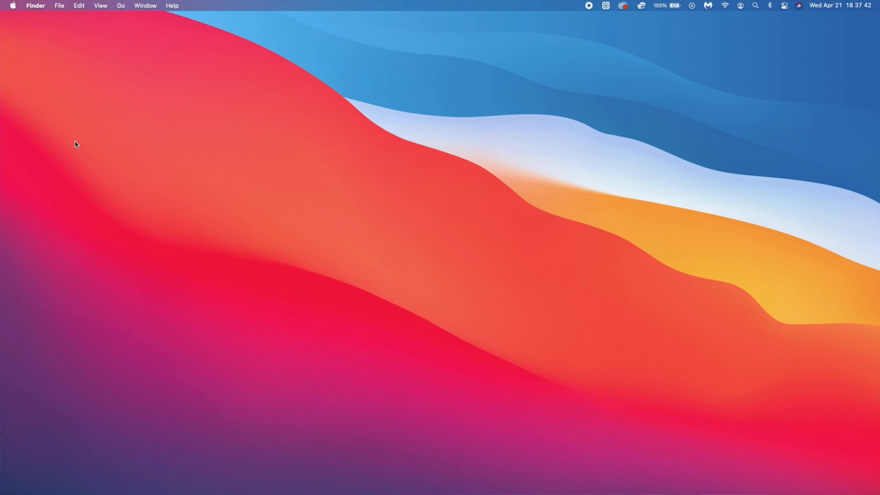
Show About This Mac for the MacBook Pro (15-inch, 2016) running Big Sur 11.4 Beta
{"action": "left_click", "coordinate": [12, 6]}
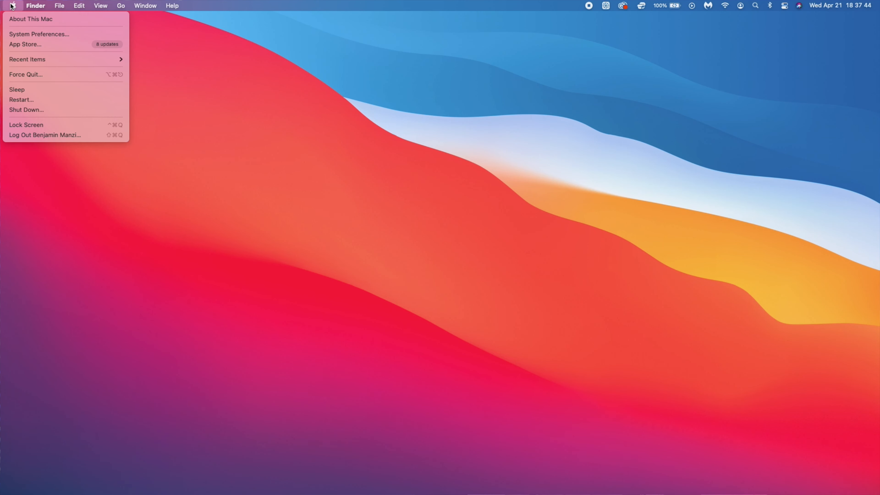
{"action": "mouse_move", "coordinate": [30, 18]}
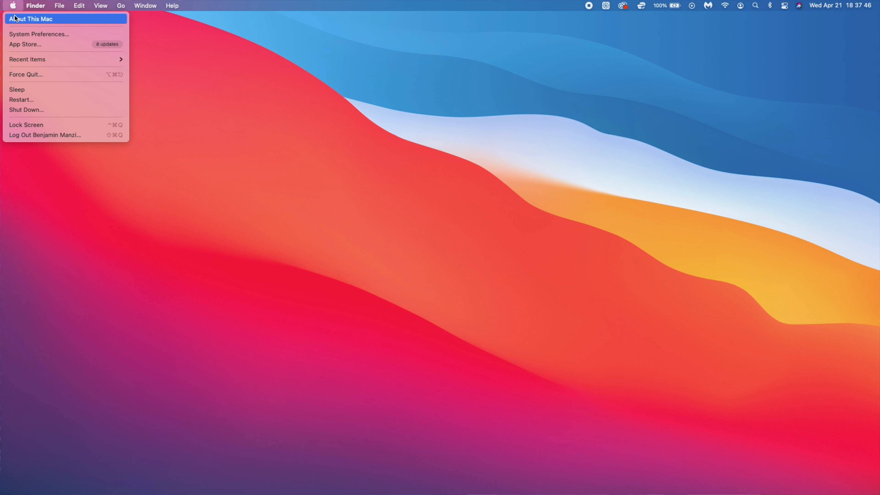
{"action": "left_click", "coordinate": [31, 18]}
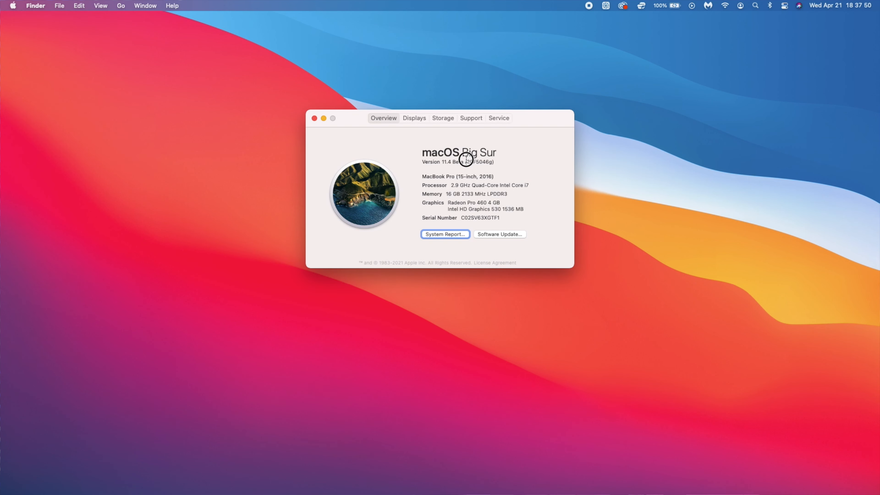
{"action": "left_click", "coordinate": [442, 118]}
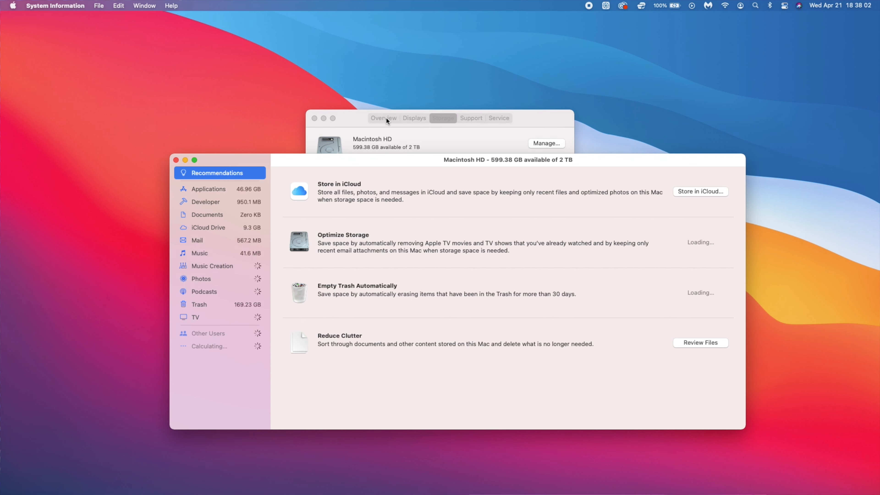
Confirm build 20F5046g on the Overview, then return to storage management showing Trash at 169.23 GB
{"action": "left_click", "coordinate": [383, 118]}
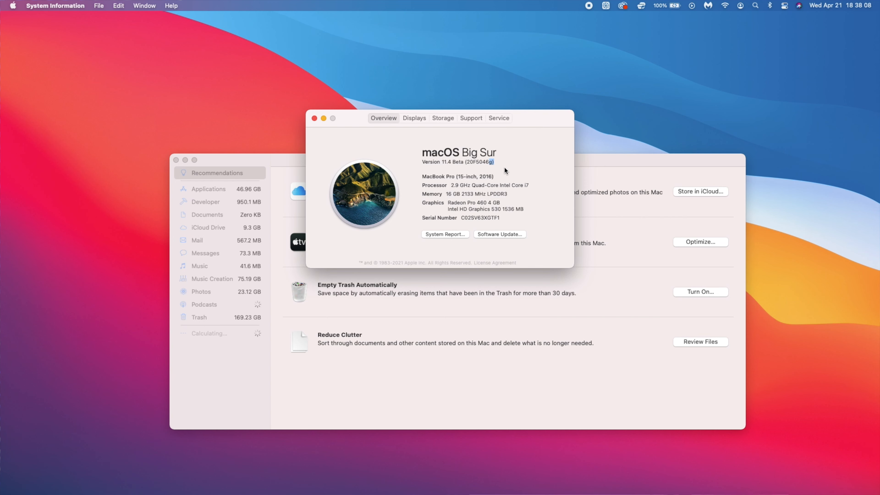
{"action": "mouse_move", "coordinate": [392, 141]}
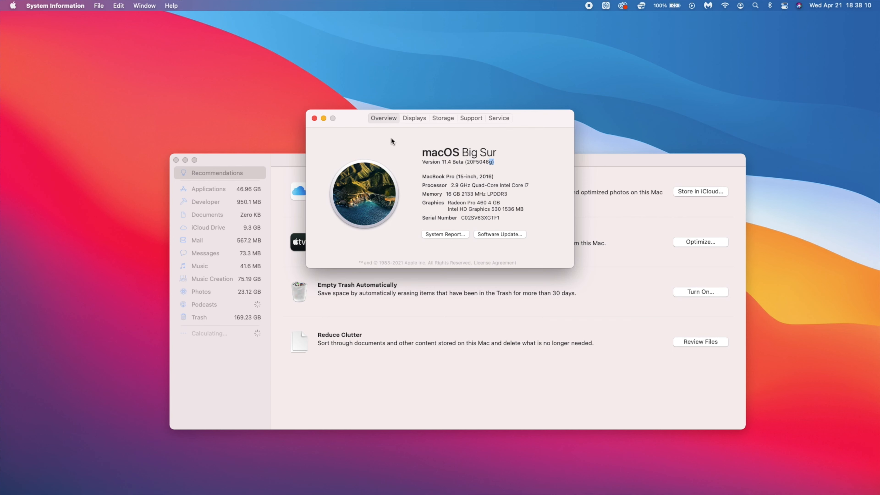
{"action": "mouse_move", "coordinate": [364, 143]}
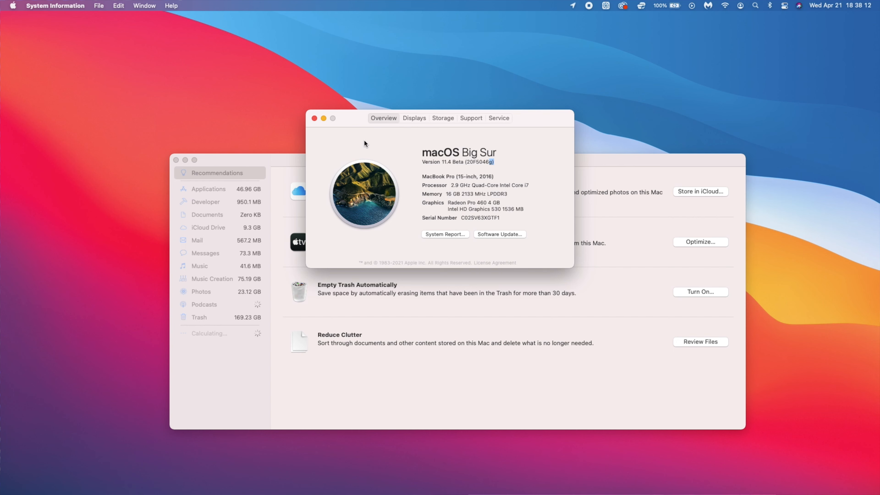
{"action": "left_click", "coordinate": [443, 118]}
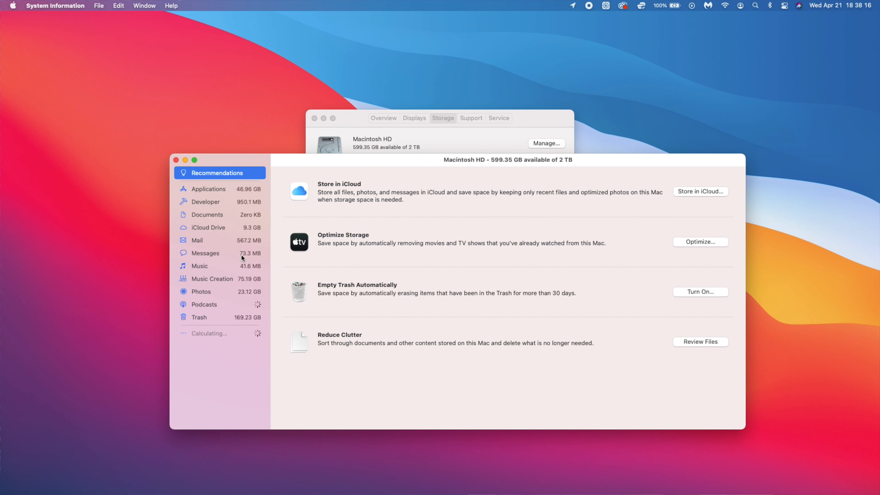
{"action": "mouse_move", "coordinate": [237, 328]}
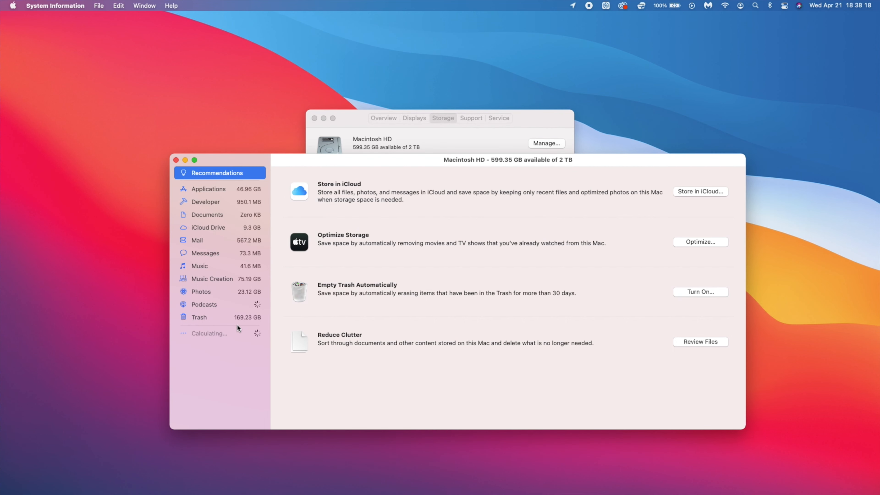
{"action": "mouse_move", "coordinate": [246, 345]}
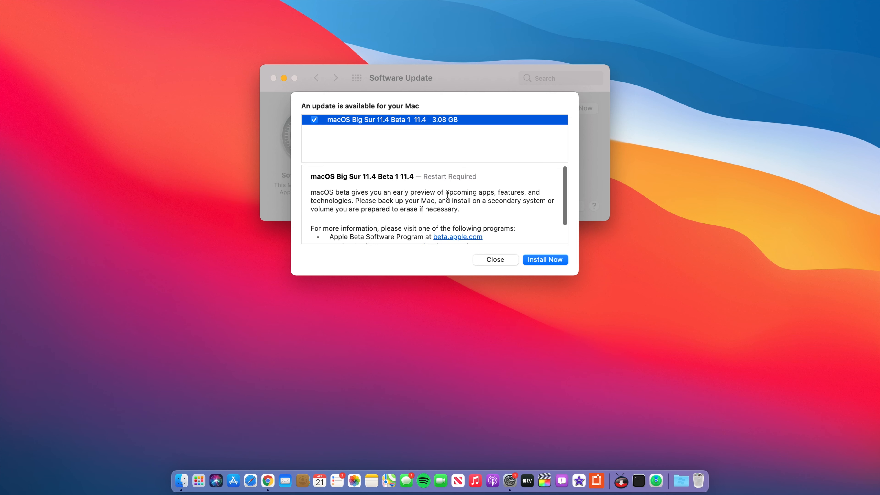
Install macOS Big Sur 11.4 Beta 1 now and agree to the pre-release license
{"action": "scroll", "scroll_direction": "down", "scroll_amount": 3}
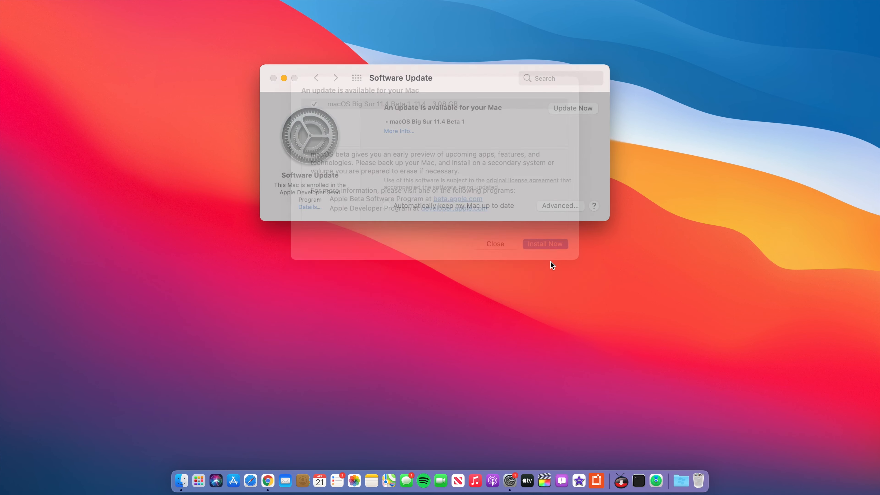
{"action": "left_click", "coordinate": [544, 243]}
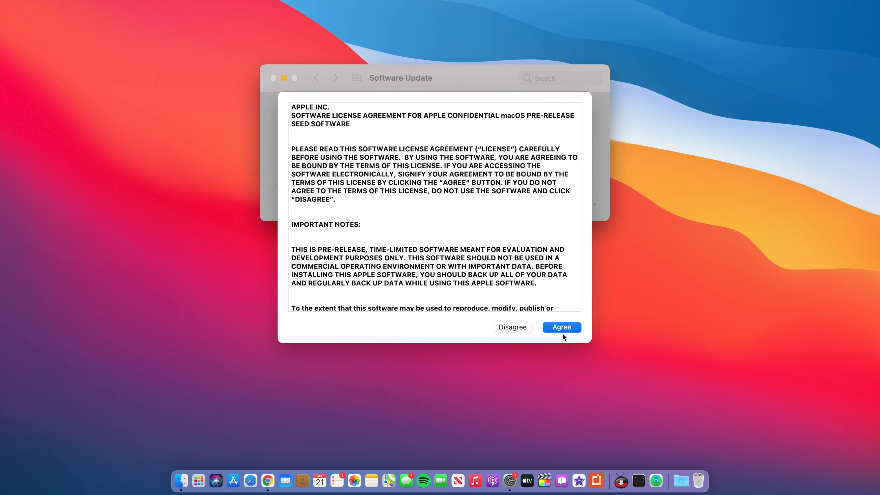
{"action": "left_click", "coordinate": [561, 328]}
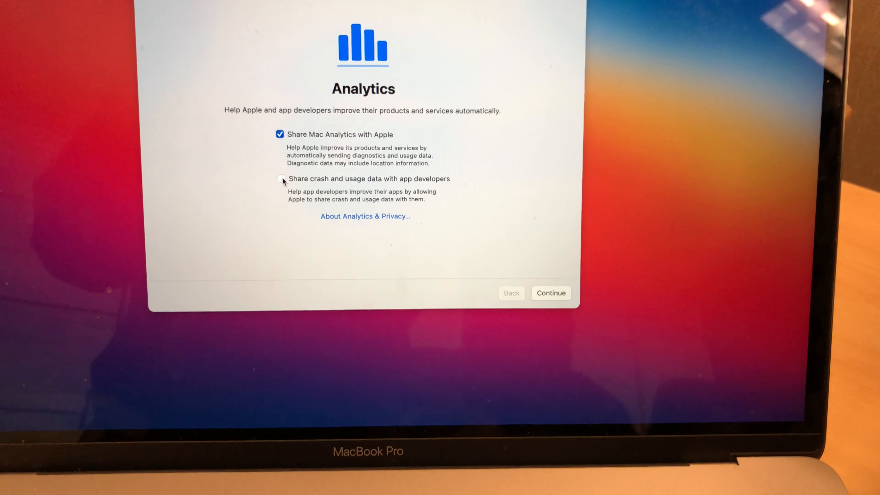
Enable sharing crash and usage data with app developers on the Analytics screen
{"action": "left_click", "coordinate": [280, 178]}
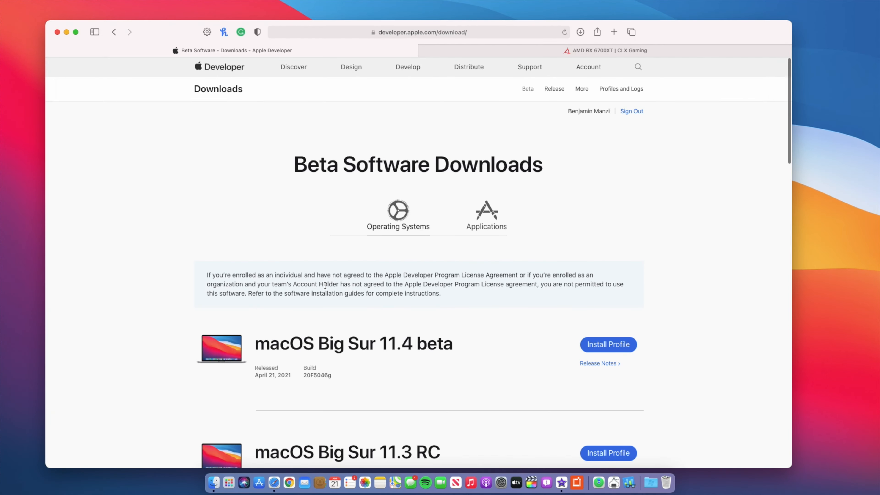
Follow the Release Notes link under macOS Big Sur 11.4 beta on the downloads page
{"action": "scroll", "scroll_direction": "down", "scroll_amount": 3}
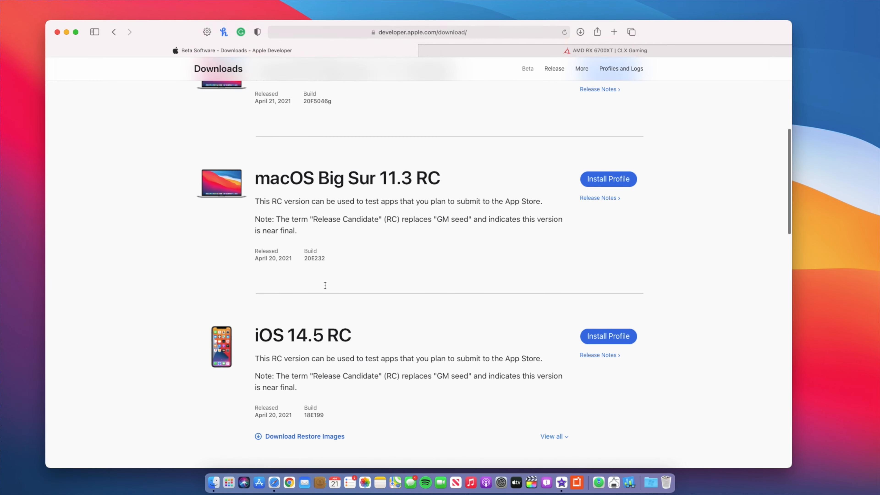
{"action": "scroll", "scroll_direction": "up", "scroll_amount": 3}
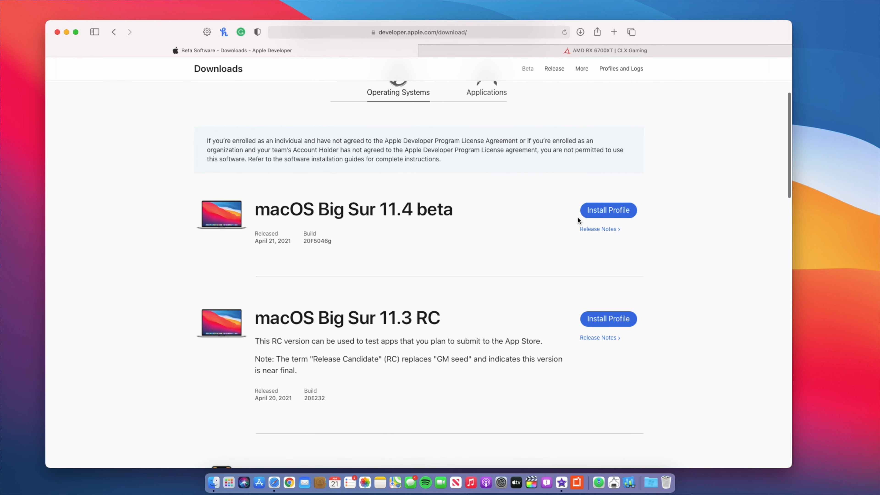
{"action": "left_click", "coordinate": [598, 229]}
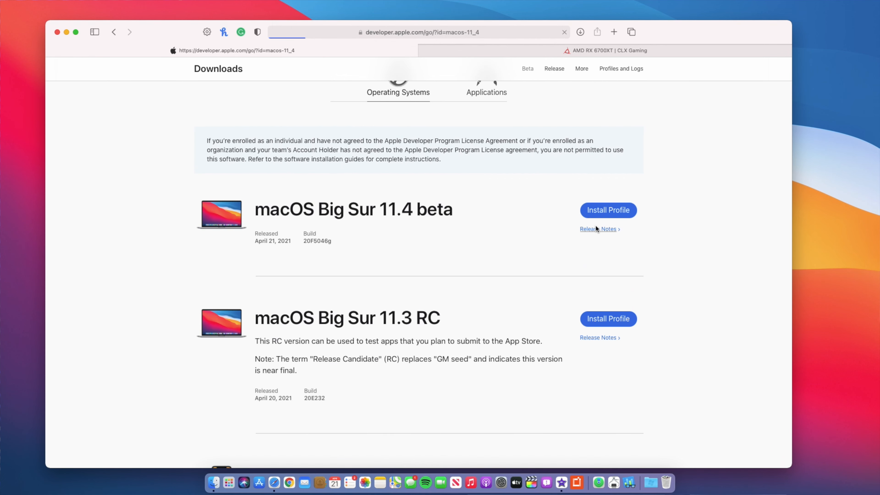
Scroll the release notes to the Displays entry on AMD Navi RDNA2 support (6800, 6800XT, 6900XT)
{"action": "left_click", "coordinate": [598, 230]}
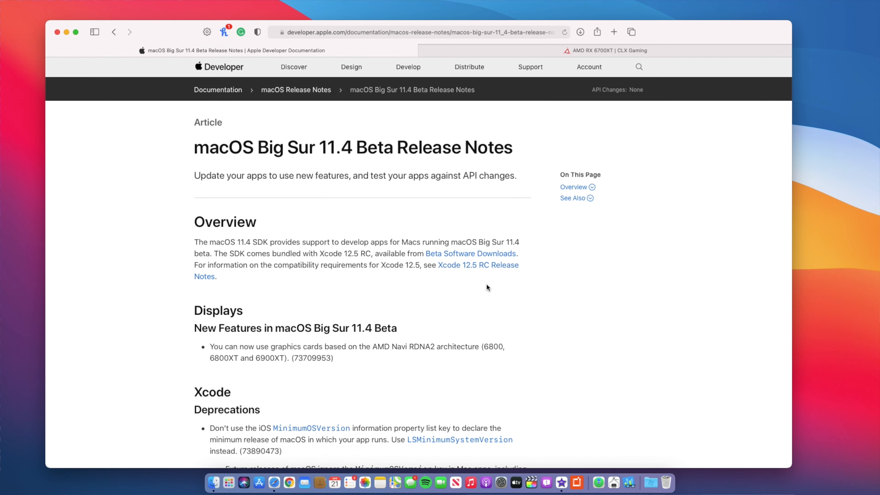
{"action": "scroll", "scroll_direction": "down", "scroll_amount": 3}
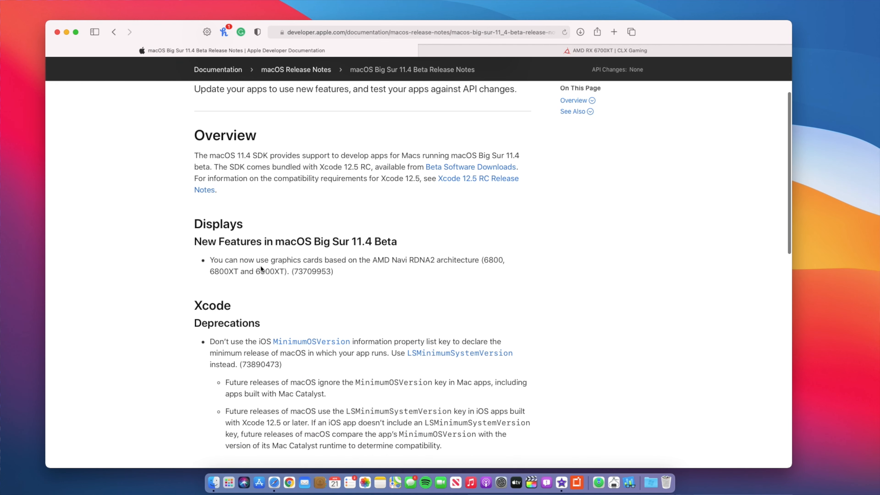
{"action": "scroll", "scroll_direction": "down", "scroll_amount": 3}
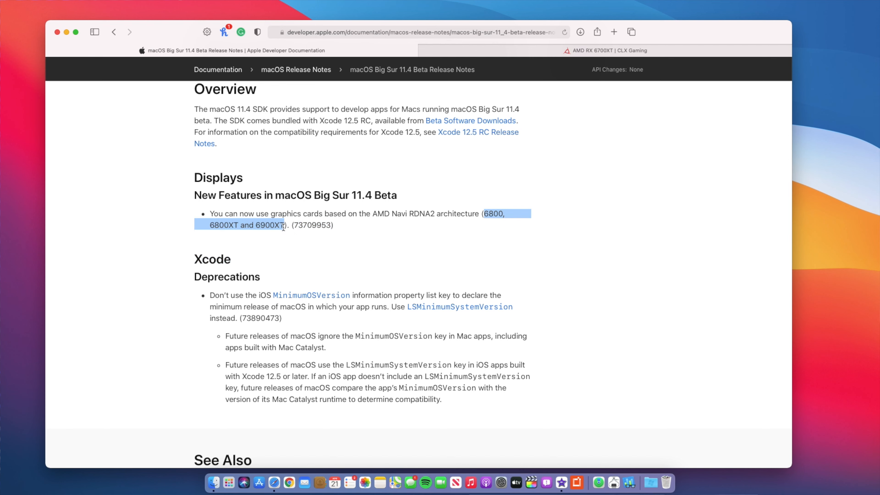
{"action": "mouse_move", "coordinate": [480, 238]}
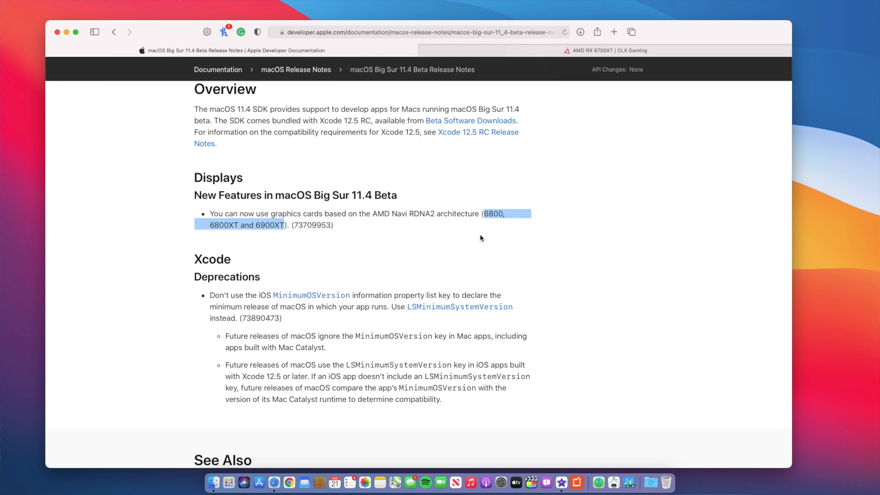
{"action": "mouse_move", "coordinate": [348, 213]}
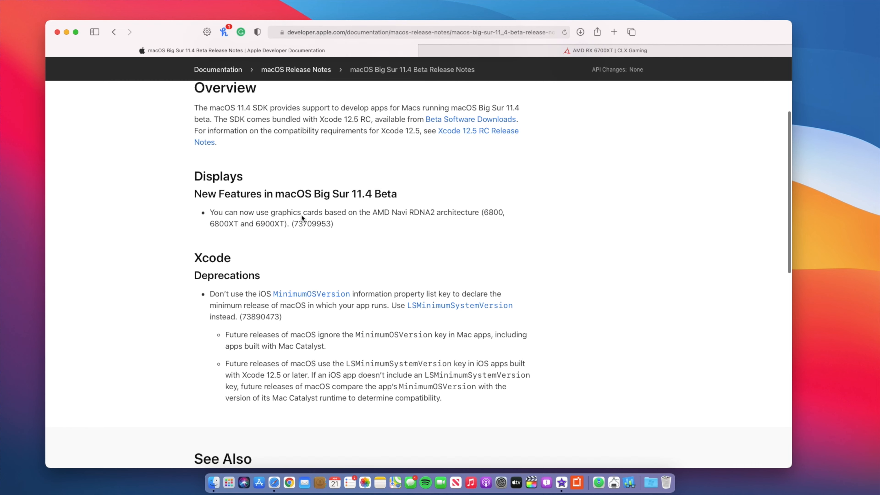
Read down the CLX Gaming AMD RX 6700 XT page through its Ryzen and Radeon sections
{"action": "left_click", "coordinate": [605, 50]}
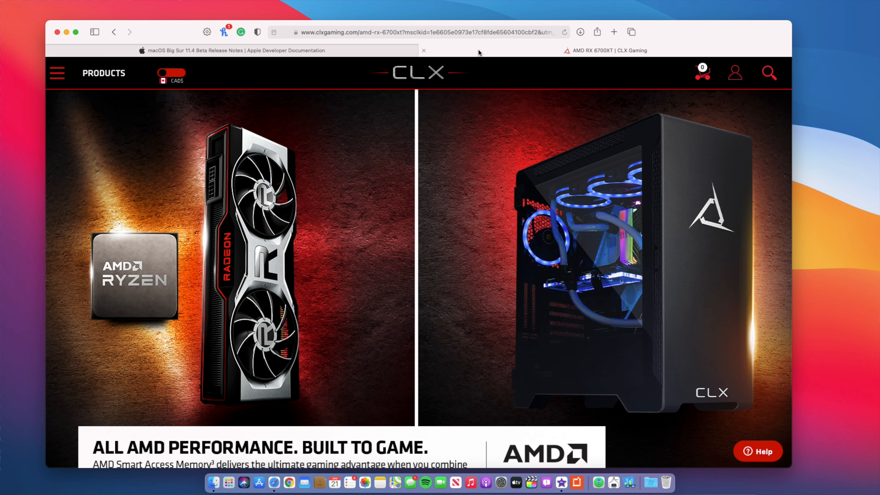
{"action": "scroll", "scroll_direction": "down", "scroll_amount": 3}
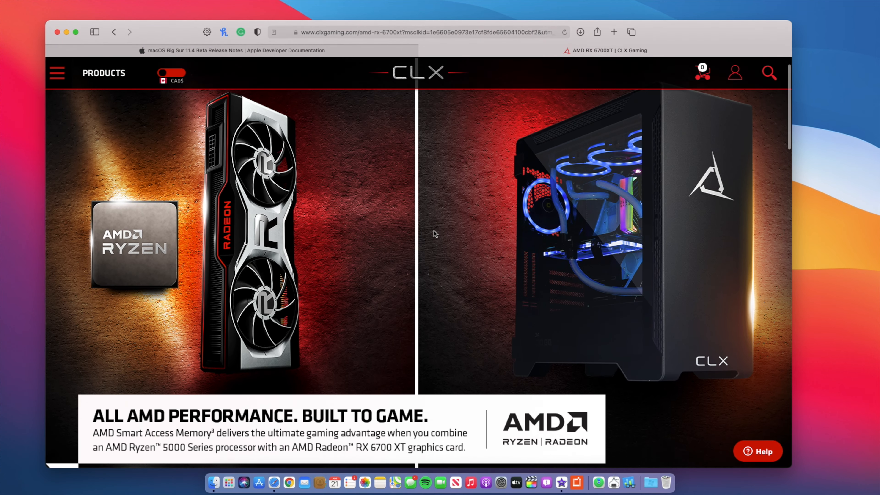
{"action": "scroll", "scroll_direction": "down", "scroll_amount": 3}
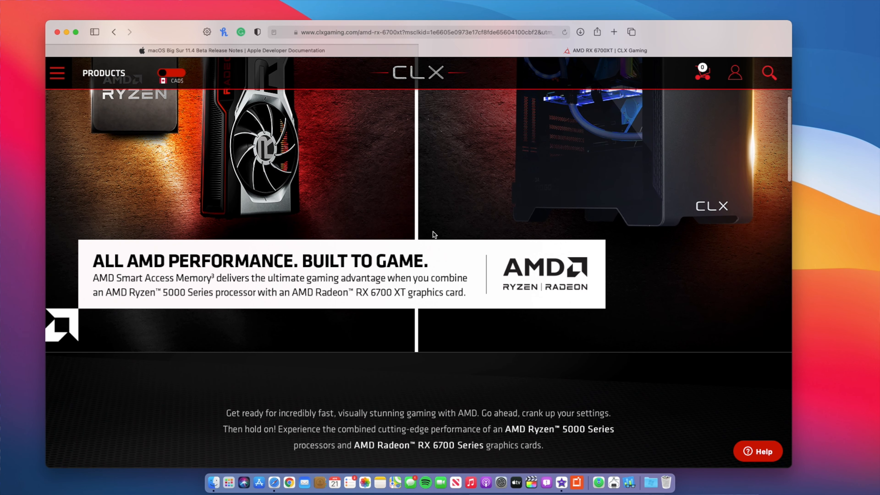
{"action": "mouse_move", "coordinate": [391, 308]}
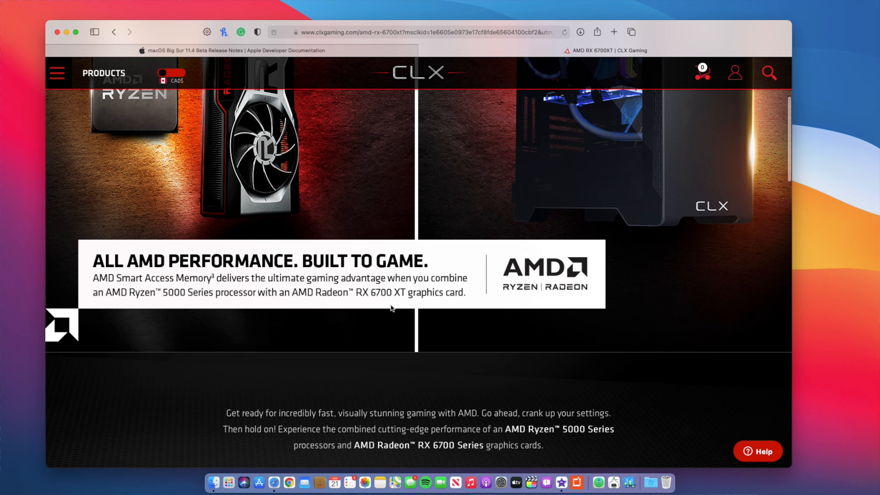
{"action": "scroll", "scroll_direction": "down", "scroll_amount": 3}
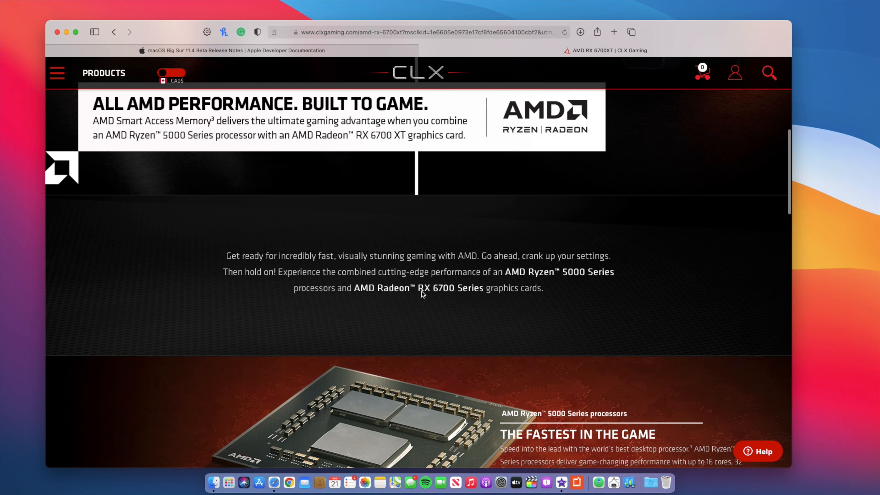
{"action": "scroll", "scroll_direction": "down", "scroll_amount": 3}
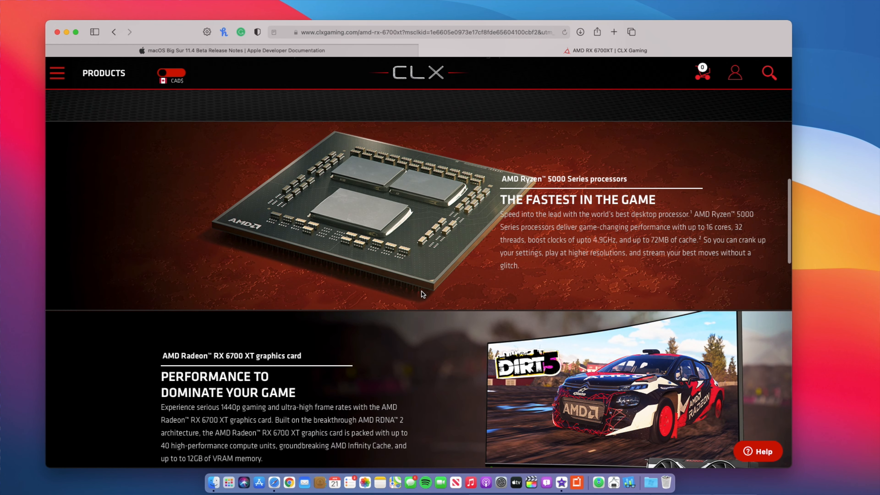
{"action": "scroll", "scroll_direction": "down", "scroll_amount": 3}
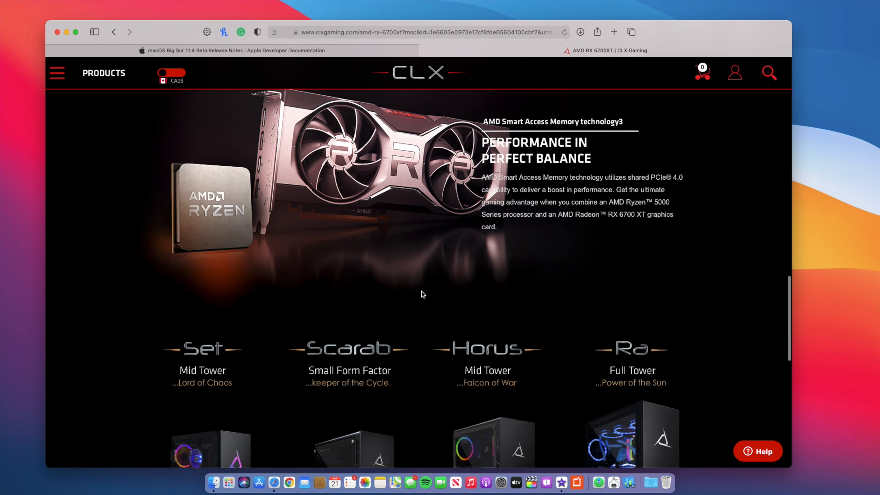
{"action": "scroll", "scroll_direction": "down", "scroll_amount": 3}
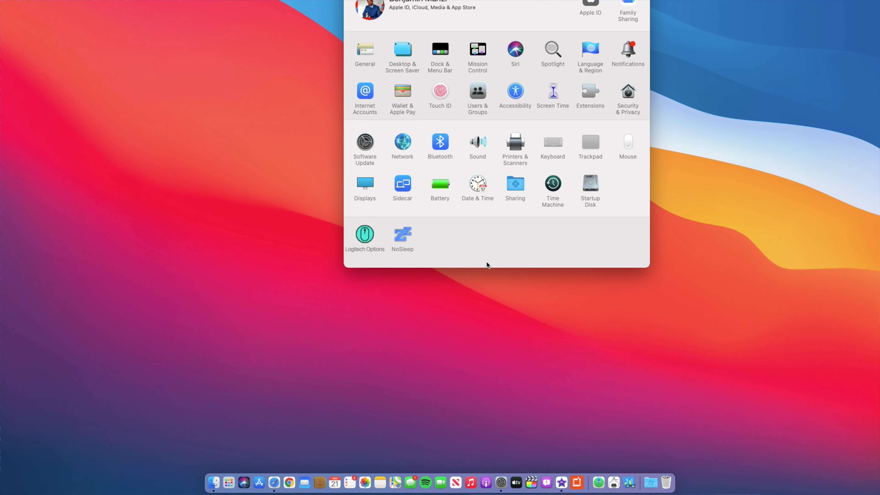
{"action": "mouse_move", "coordinate": [368, 191]}
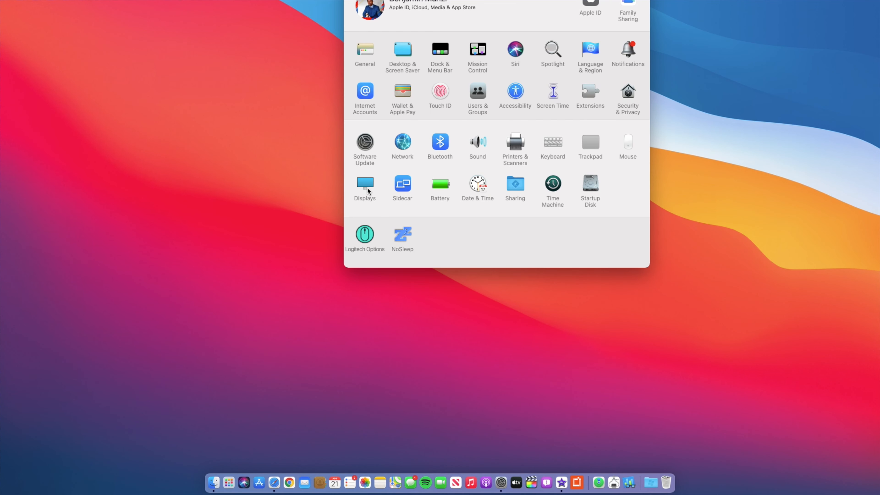
Show the Sound pane's output devices, Internal Speakers and VPL-FH36
{"action": "left_click", "coordinate": [364, 185]}
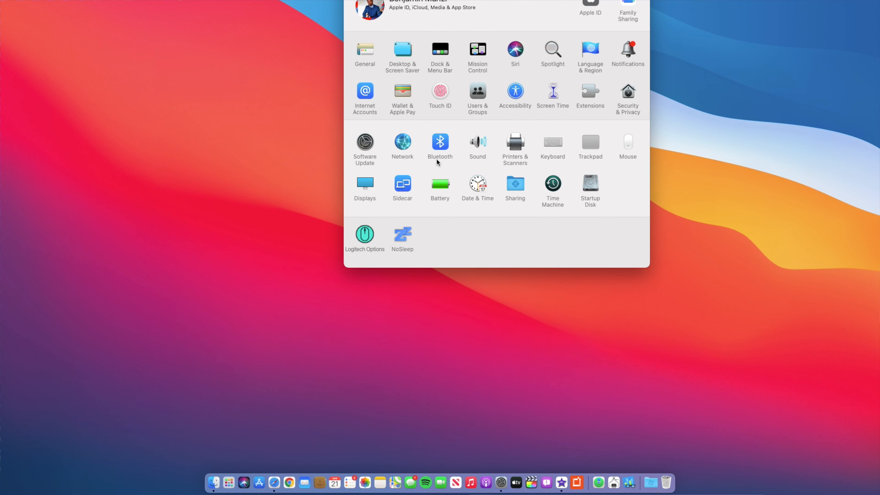
{"action": "left_click", "coordinate": [478, 145]}
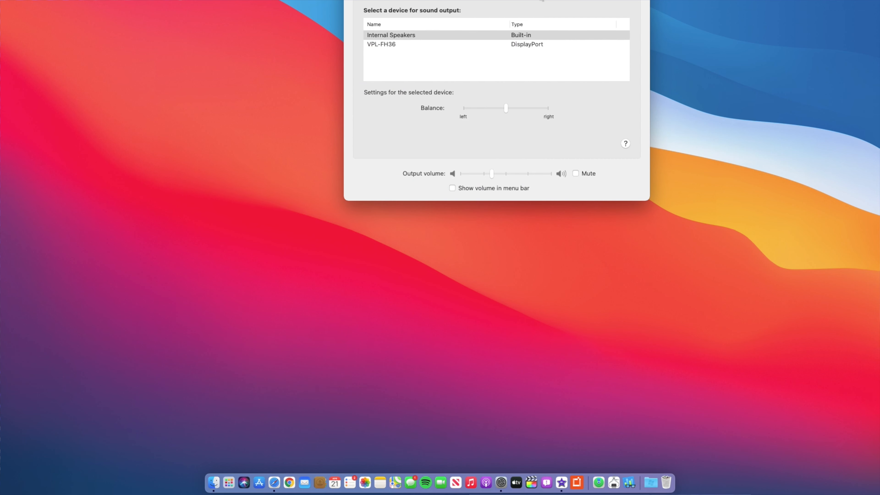
{"action": "mouse_move", "coordinate": [492, 120]}
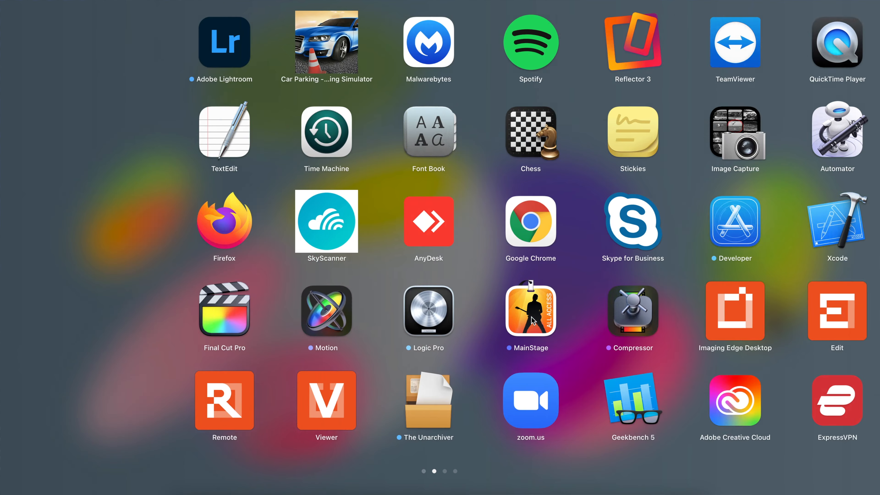
Launch Geekbench 5 to get 747 single-core and 3108 multi-core scores
{"action": "left_click", "coordinate": [632, 401]}
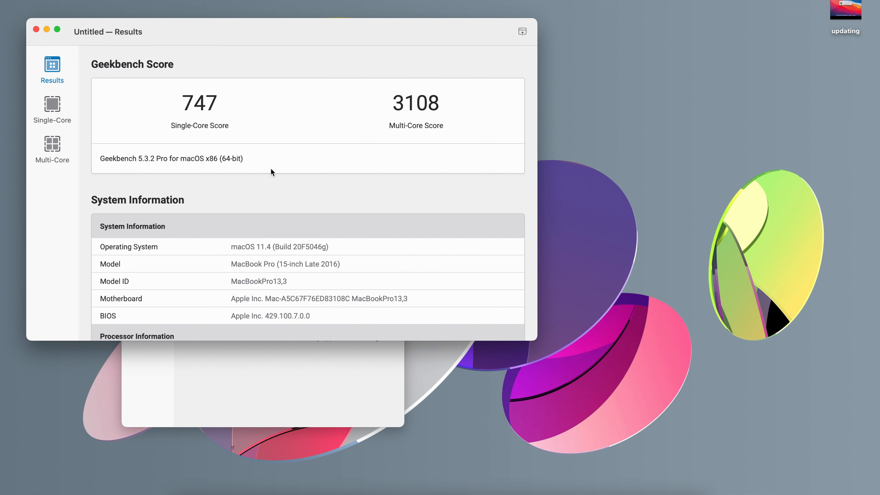
{"action": "mouse_move", "coordinate": [252, 104]}
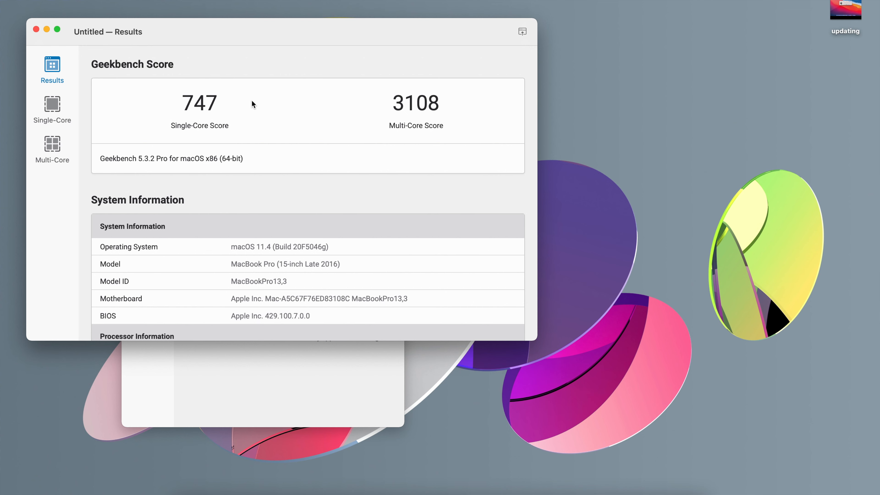
{"action": "mouse_move", "coordinate": [110, 122]}
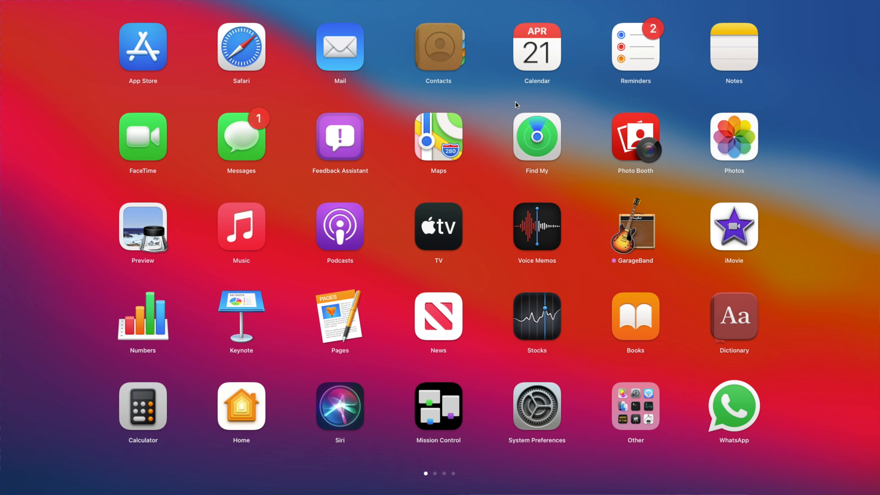
Launch Calendar into the 2021 year overview to check June dates
{"action": "left_click", "coordinate": [536, 46]}
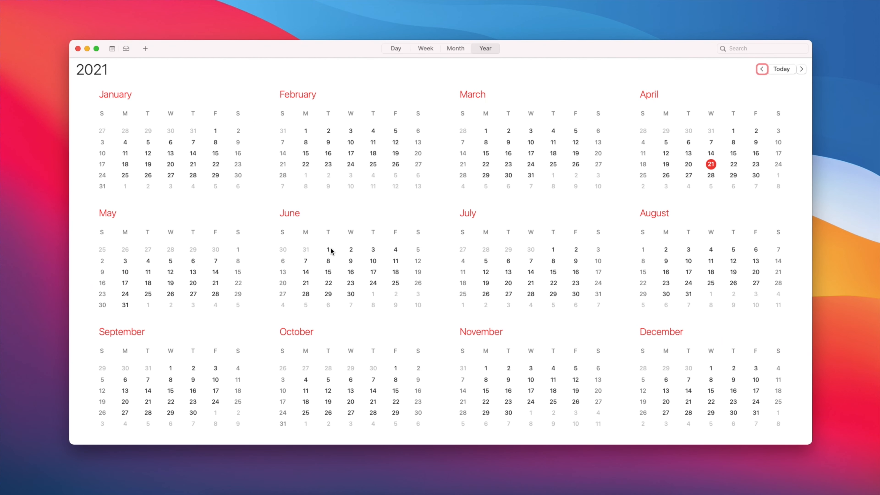
{"action": "mouse_move", "coordinate": [406, 266]}
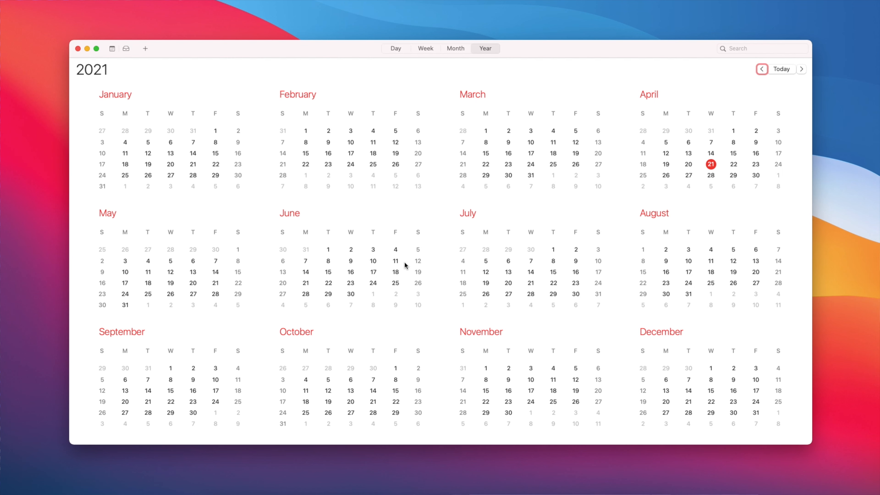
{"action": "mouse_move", "coordinate": [388, 272]}
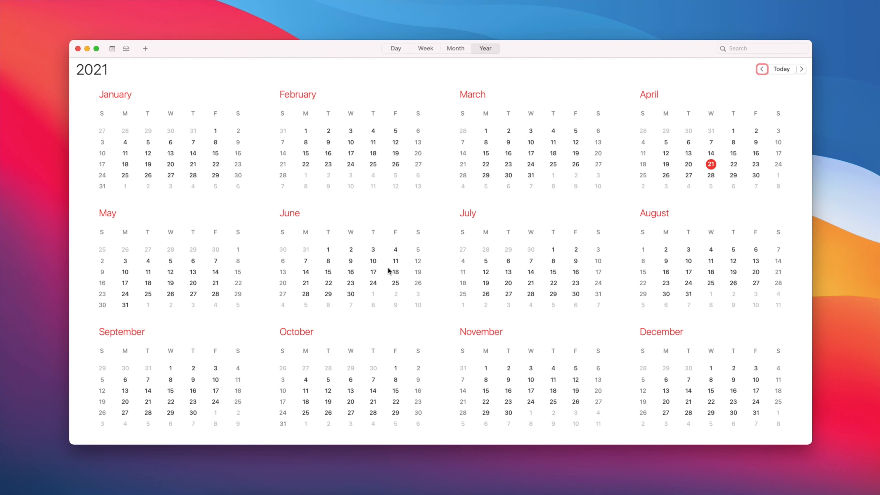
{"action": "mouse_move", "coordinate": [349, 262]}
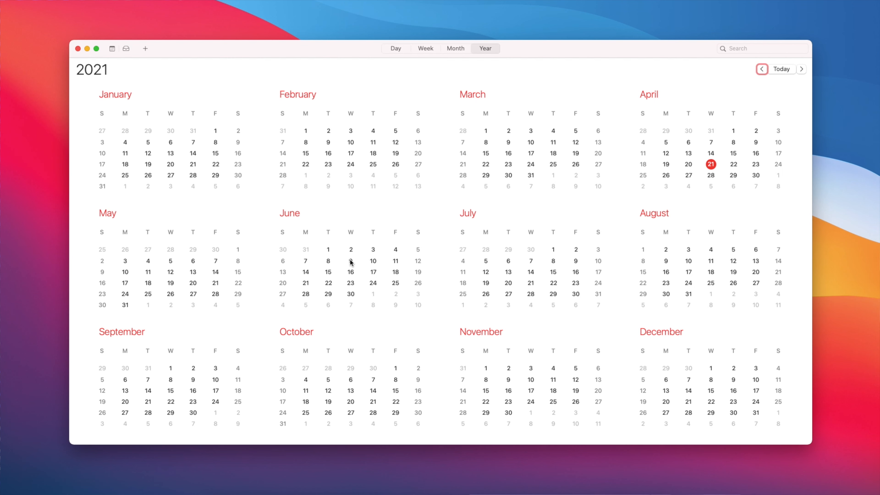
{"action": "mouse_move", "coordinate": [240, 210]}
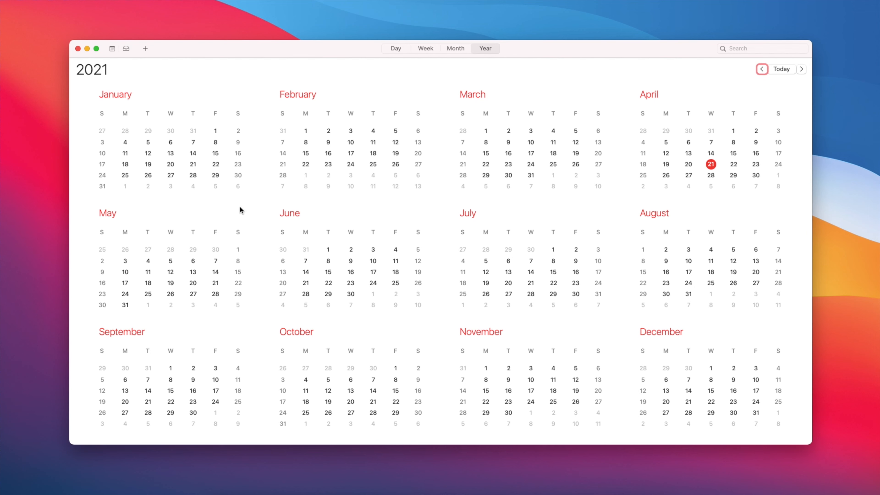
{"action": "mouse_move", "coordinate": [380, 271]}
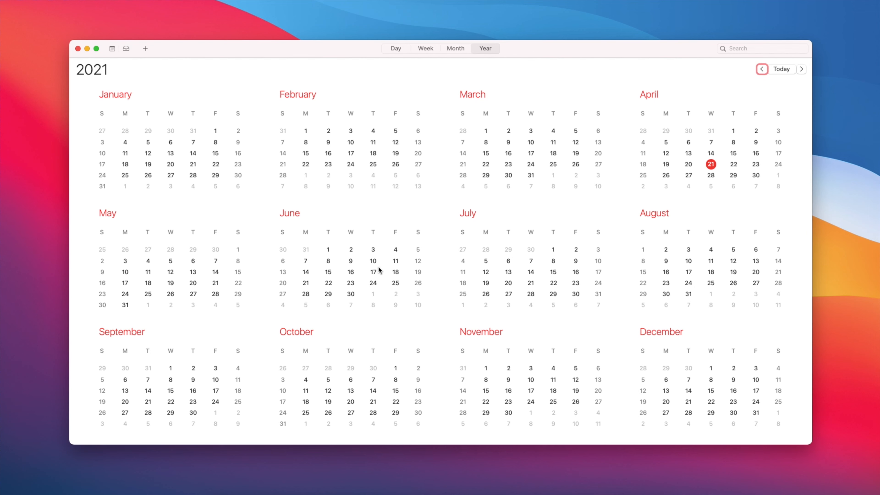
{"action": "mouse_move", "coordinate": [281, 195]}
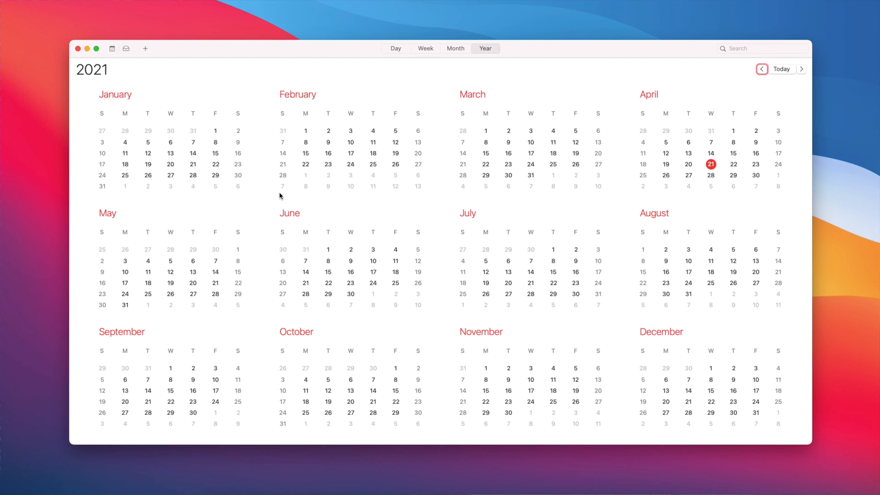